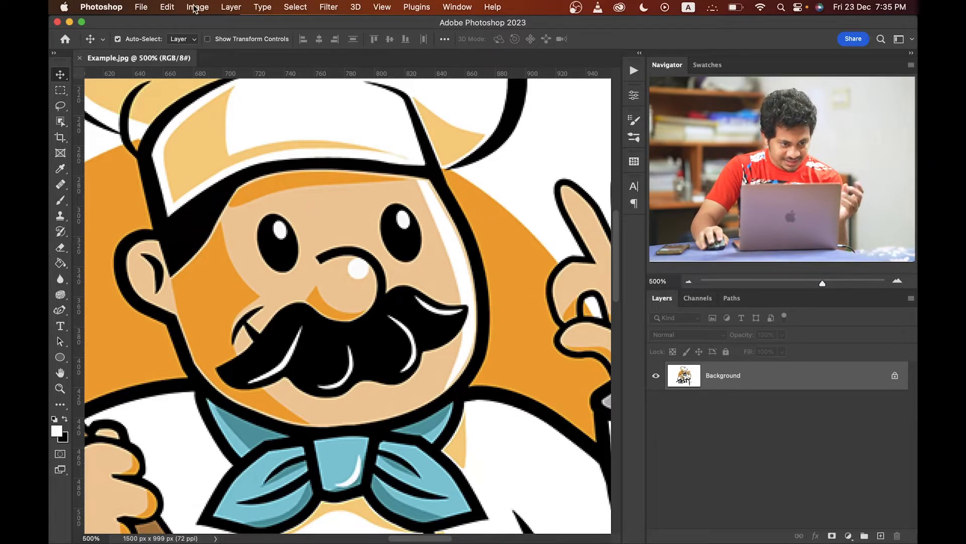
Open the Image Size dialog and close it without making changes.
left_click(197, 7)
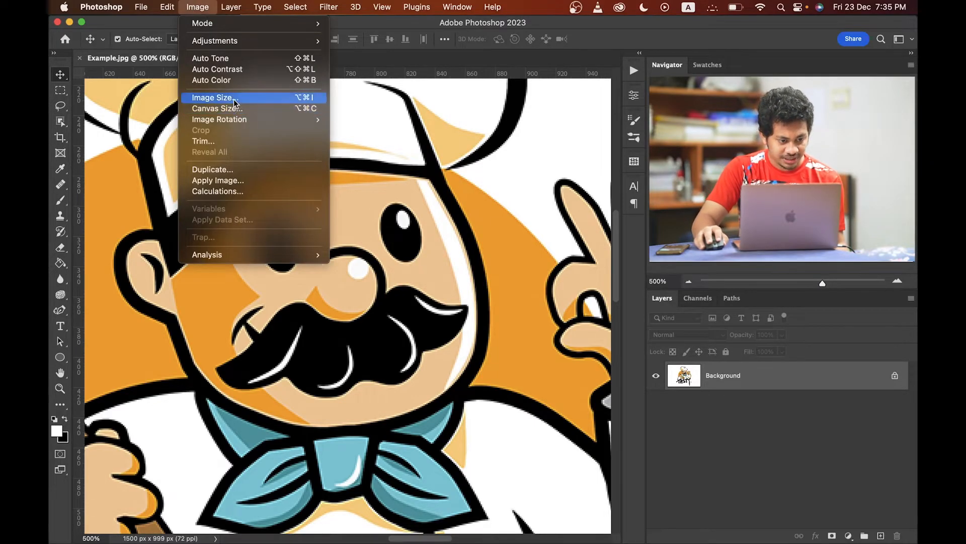
left_click(214, 97)
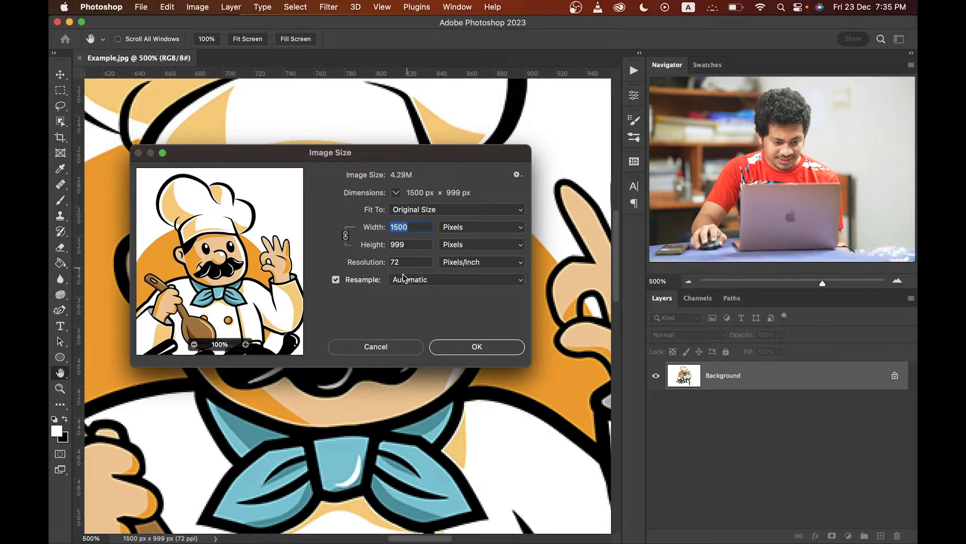
mouse_move(401, 271)
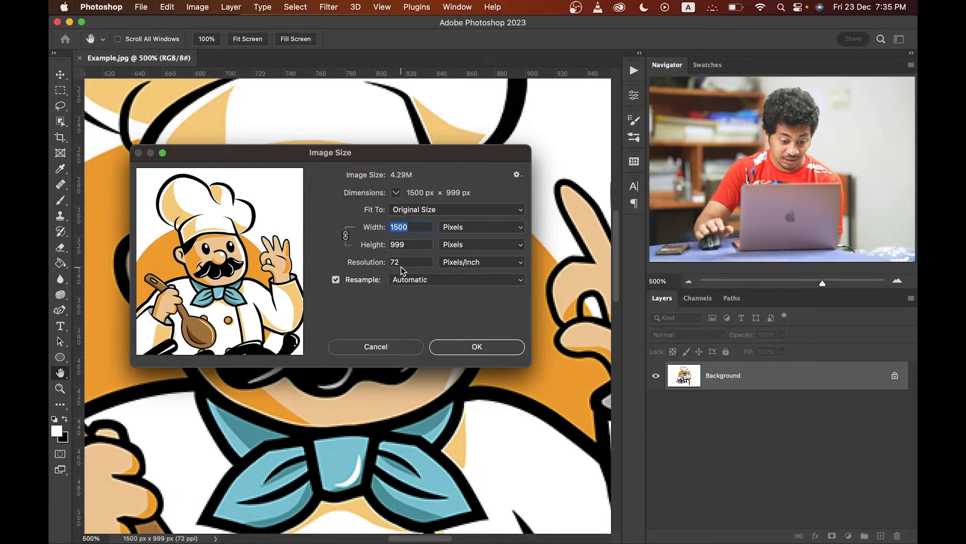
mouse_move(382, 279)
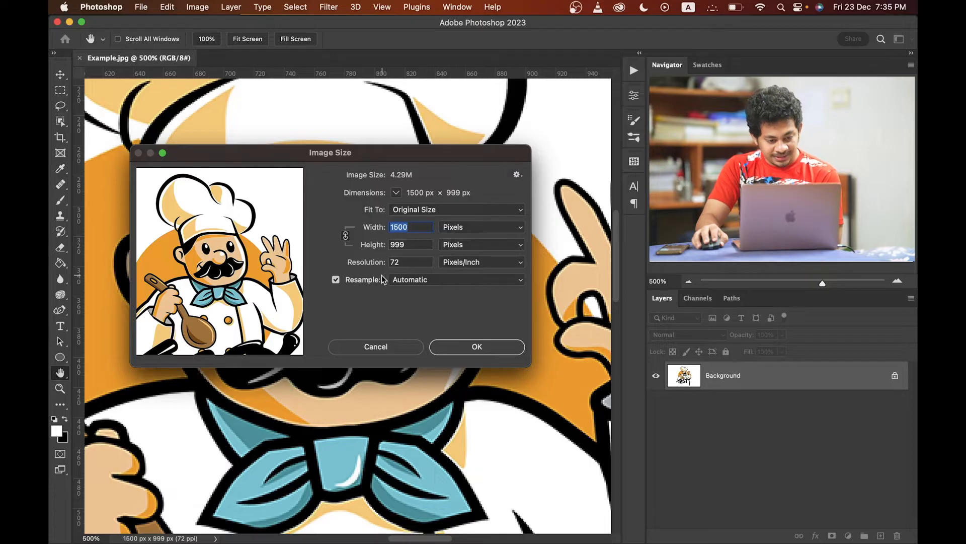
left_click(476, 347)
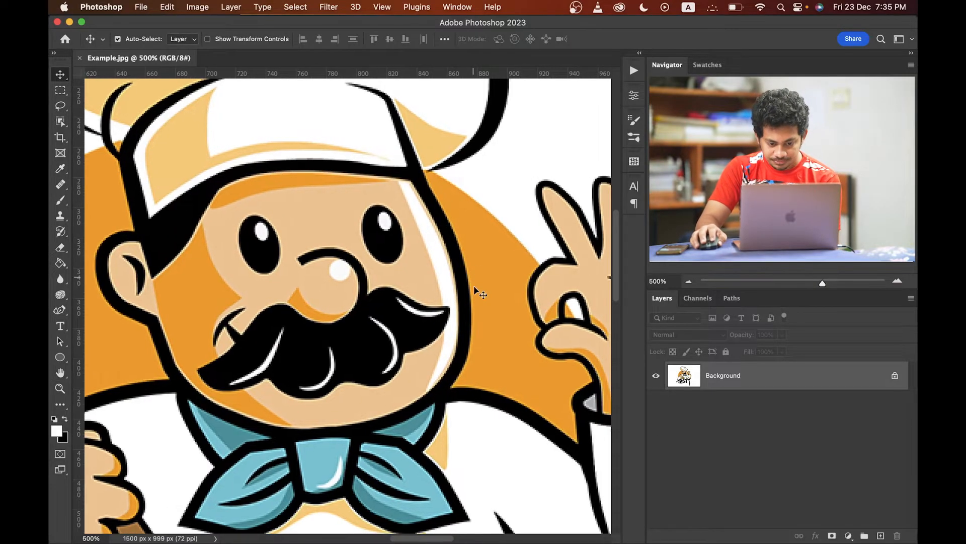
mouse_move(453, 226)
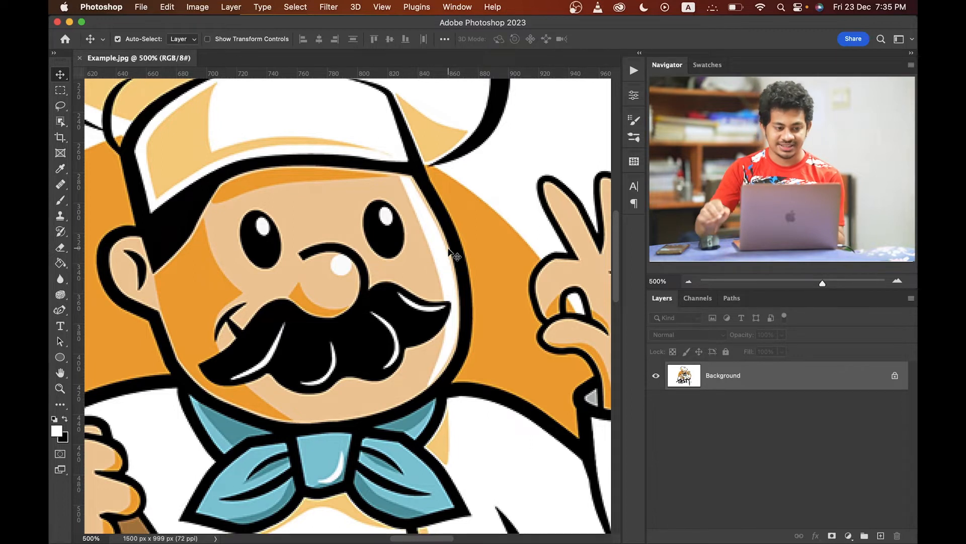
Resize to 6250 × 4163 px at 300 ppi using Preserve Details 2.0 and 100% noise reduction.
left_click(197, 6)
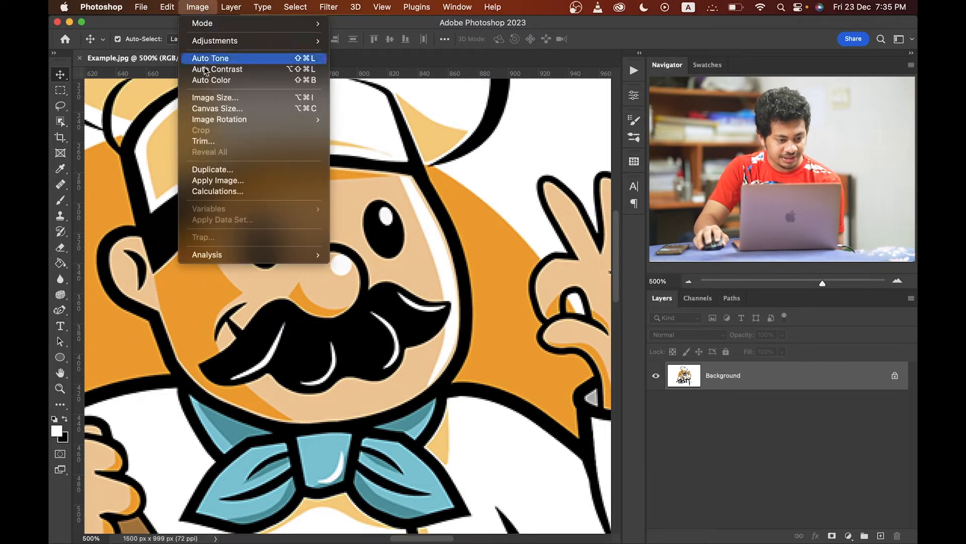
left_click(215, 98)
type("300")
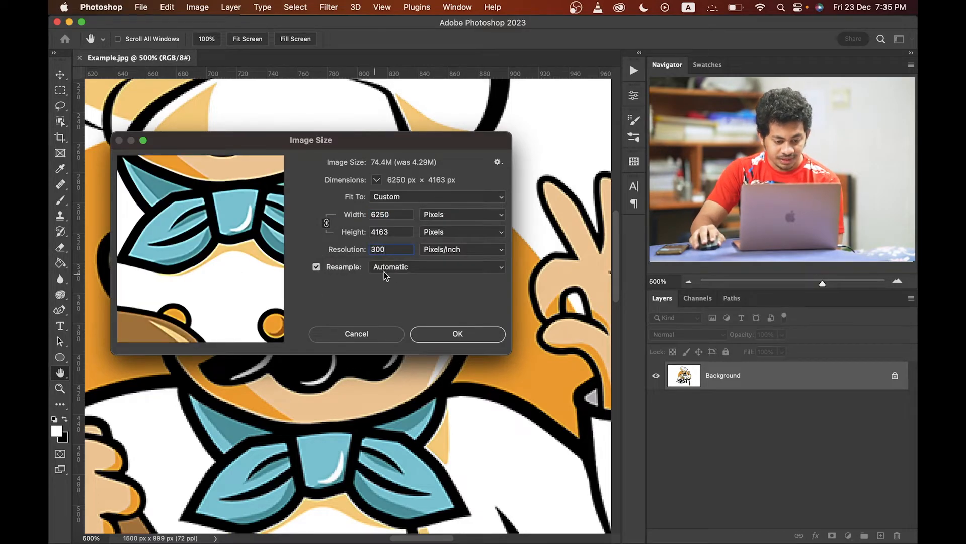
left_click(316, 267)
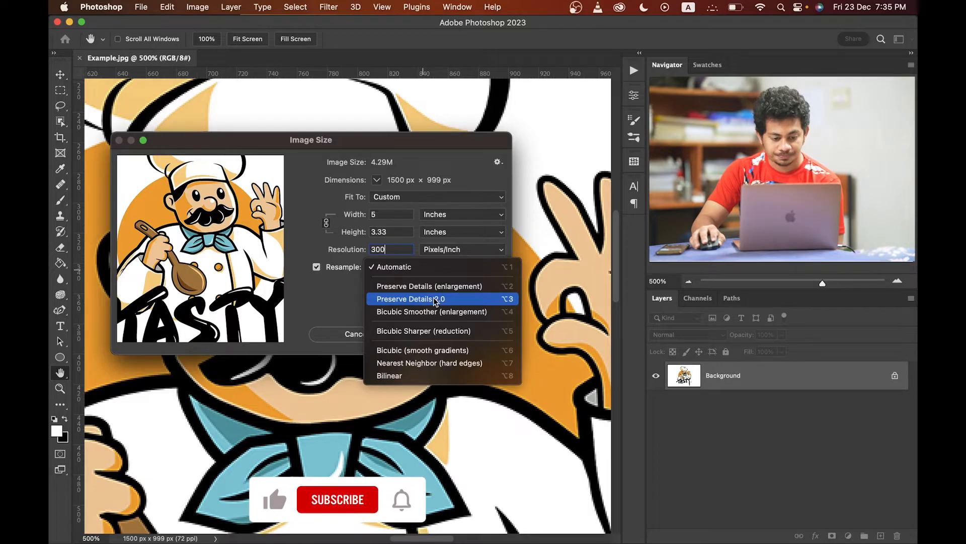
left_click(411, 299)
type("6250")
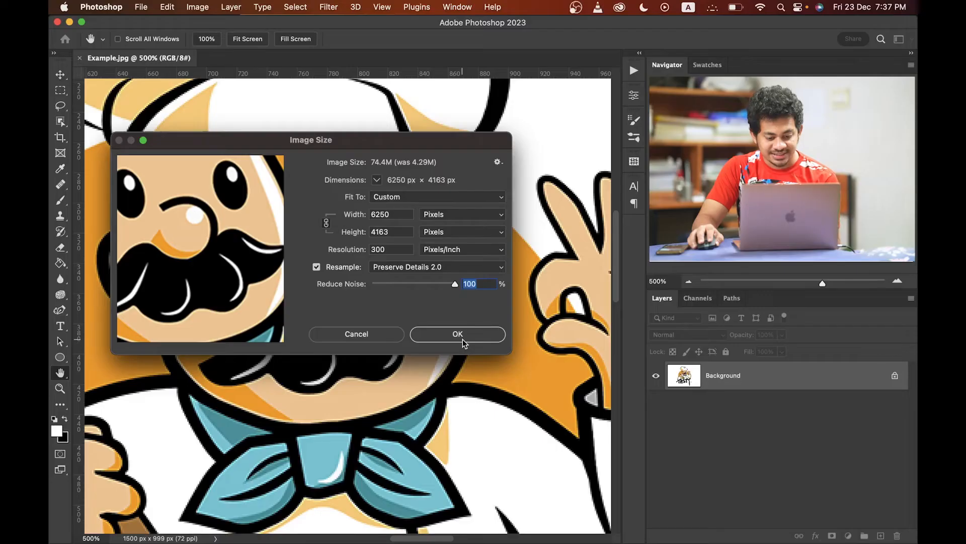
left_click(458, 334)
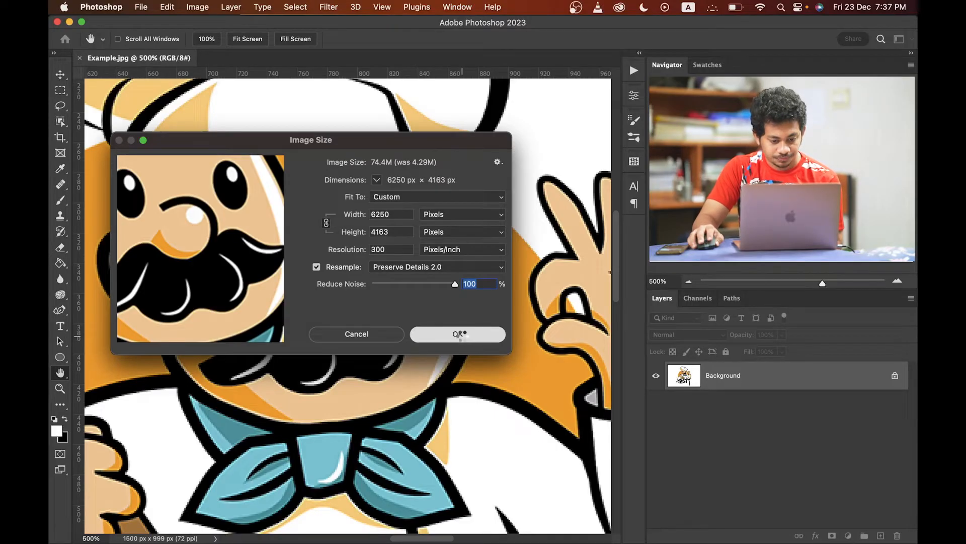
left_click(457, 333)
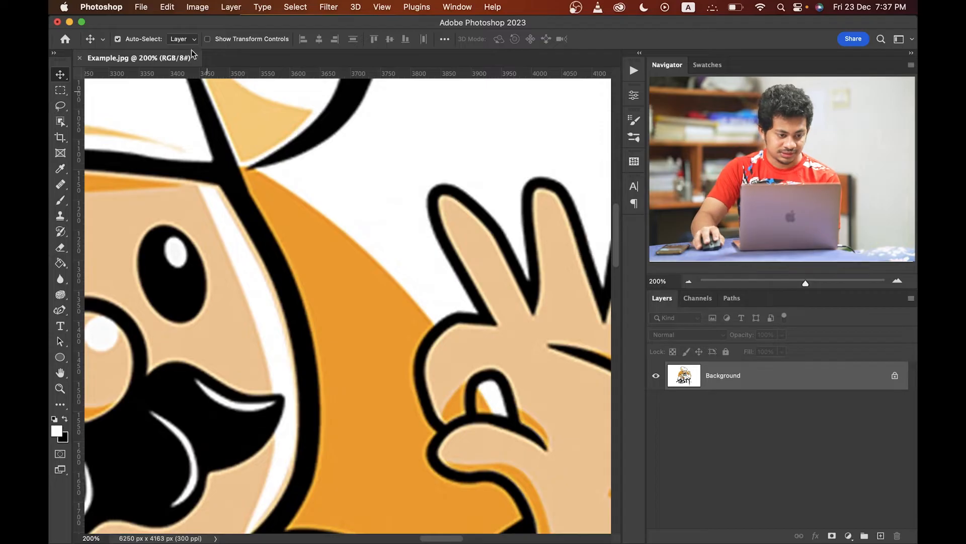
left_click(197, 6)
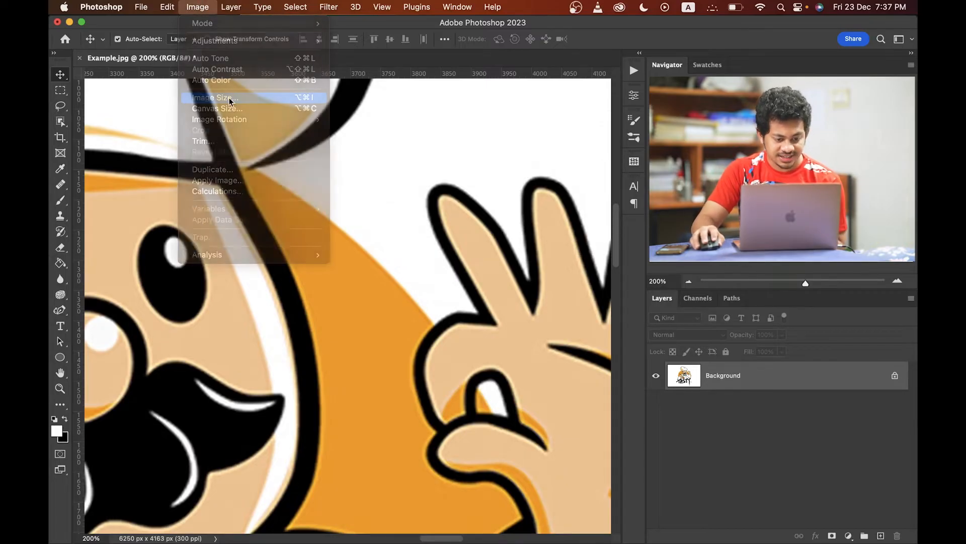
left_click(214, 97)
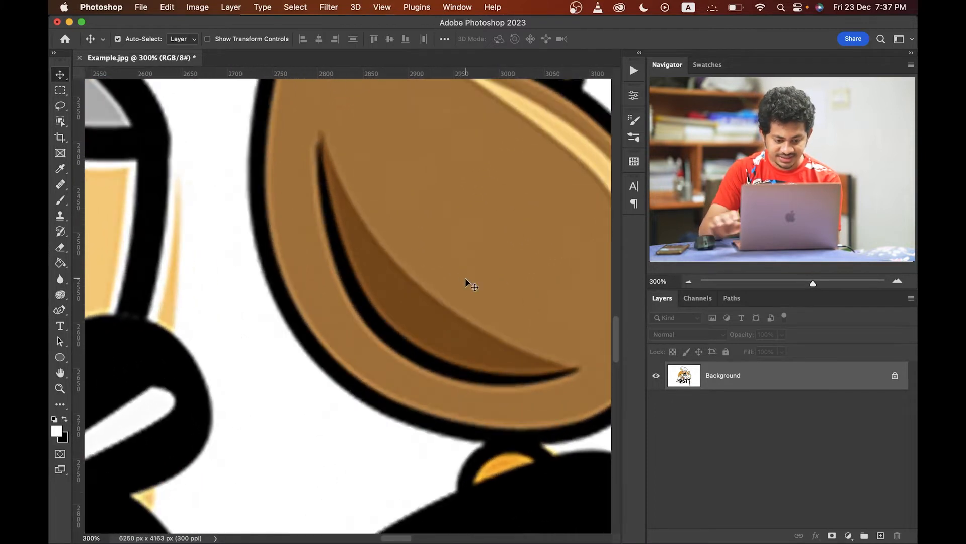
scroll("down", 3)
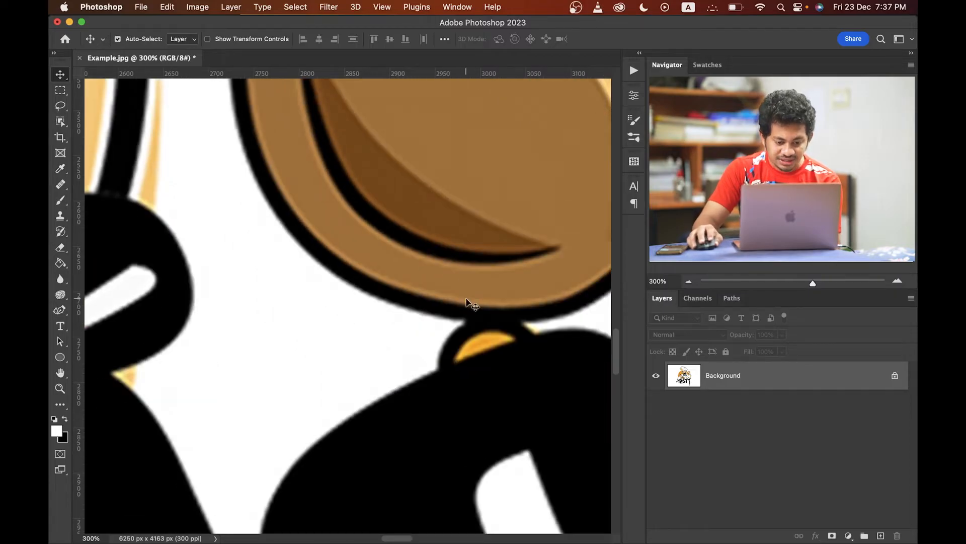
mouse_move(448, 325)
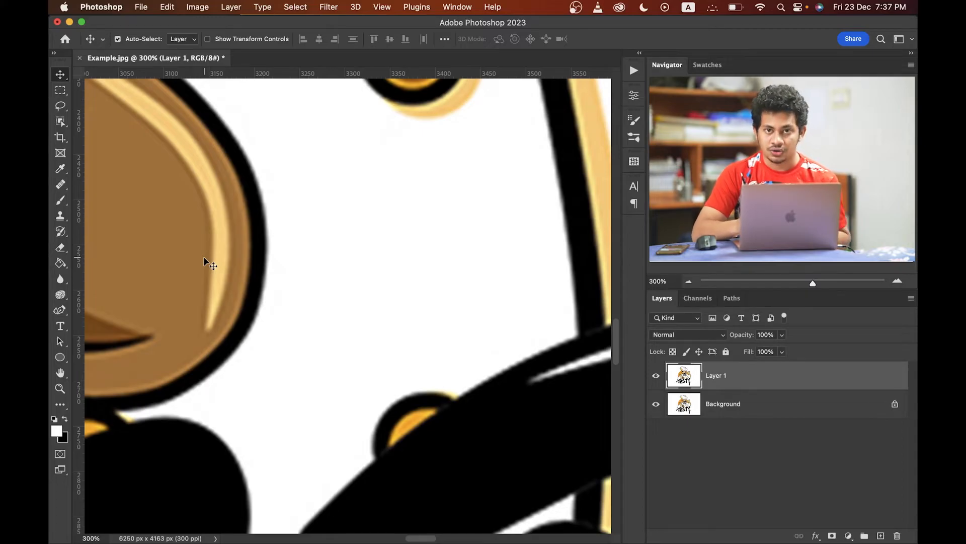
mouse_move(746, 370)
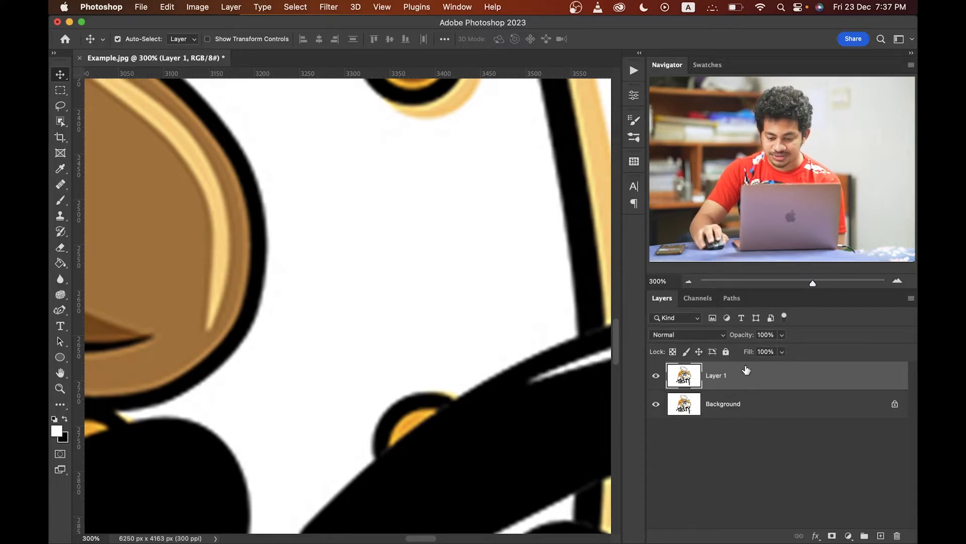
Convert the duplicated chef layer, Layer 1, into a smart object.
right_click(715, 375)
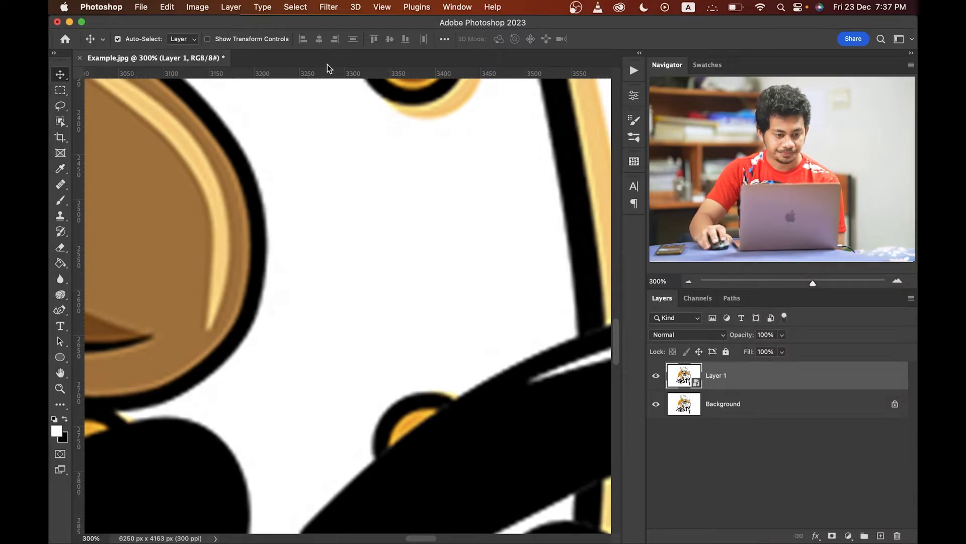
left_click(328, 7)
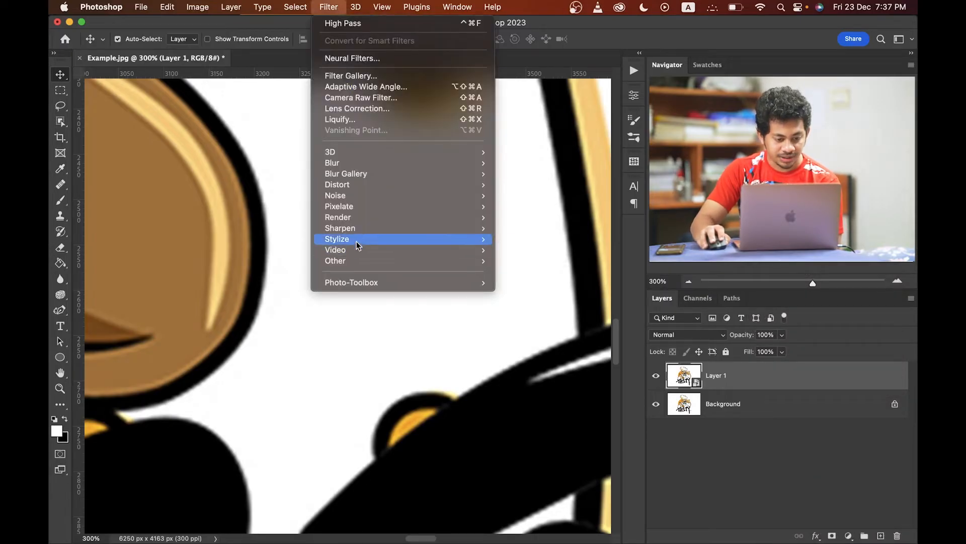
mouse_move(335, 195)
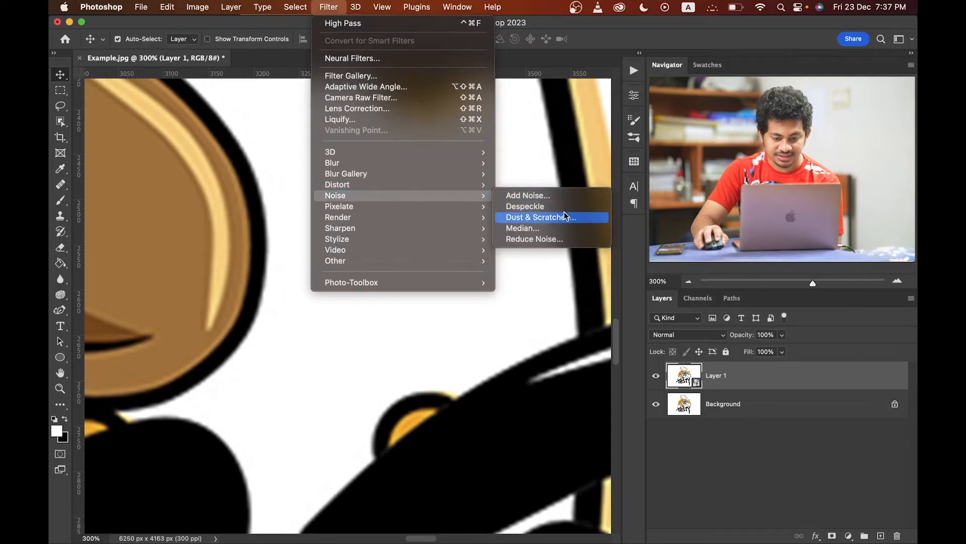
mouse_move(545, 224)
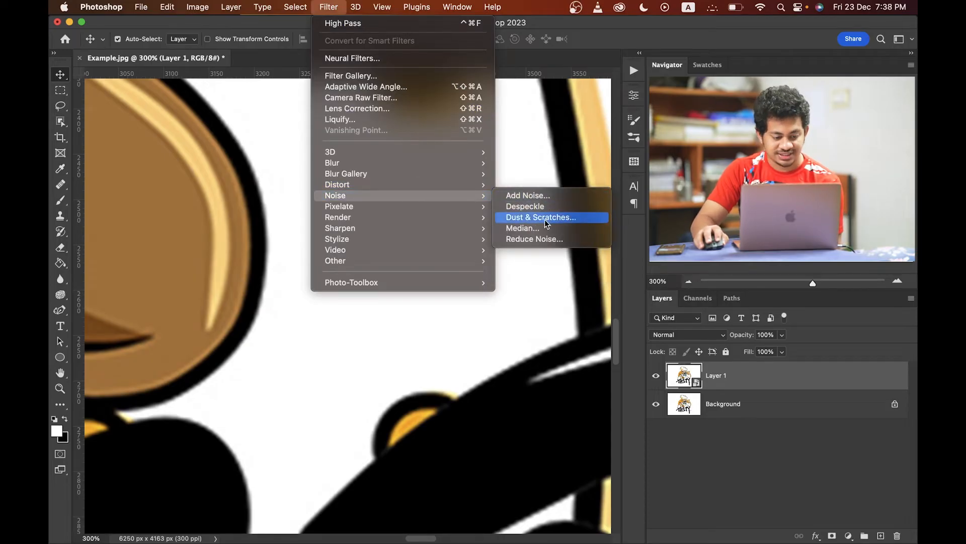
Apply Dust & Scratches at radius 4, threshold 0, after comparing the preview on and off.
left_click(540, 217)
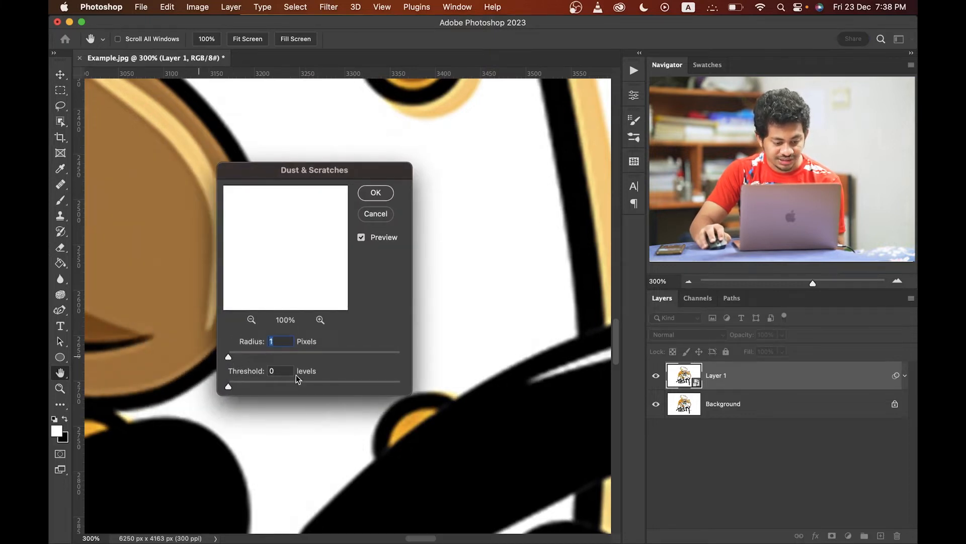
mouse_move(253, 355)
type("4")
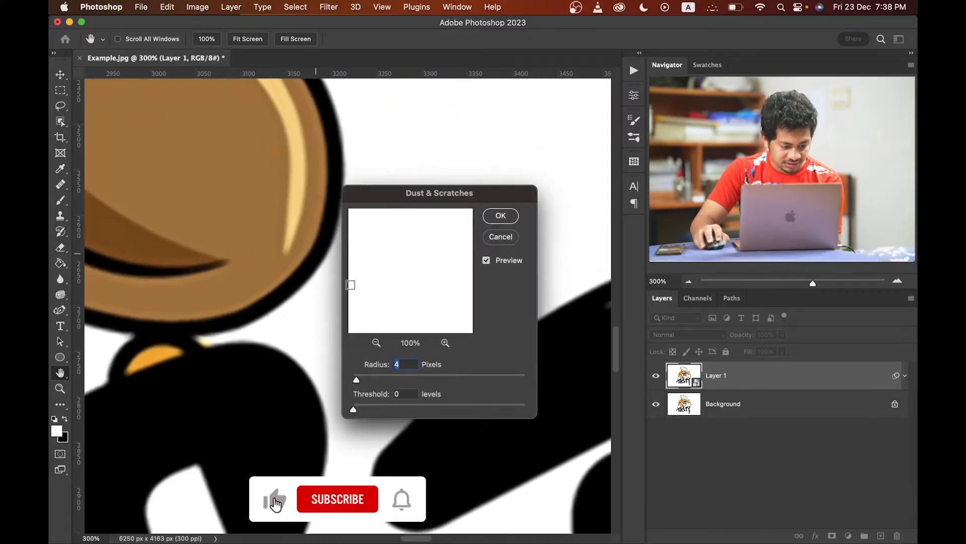
left_click(486, 260)
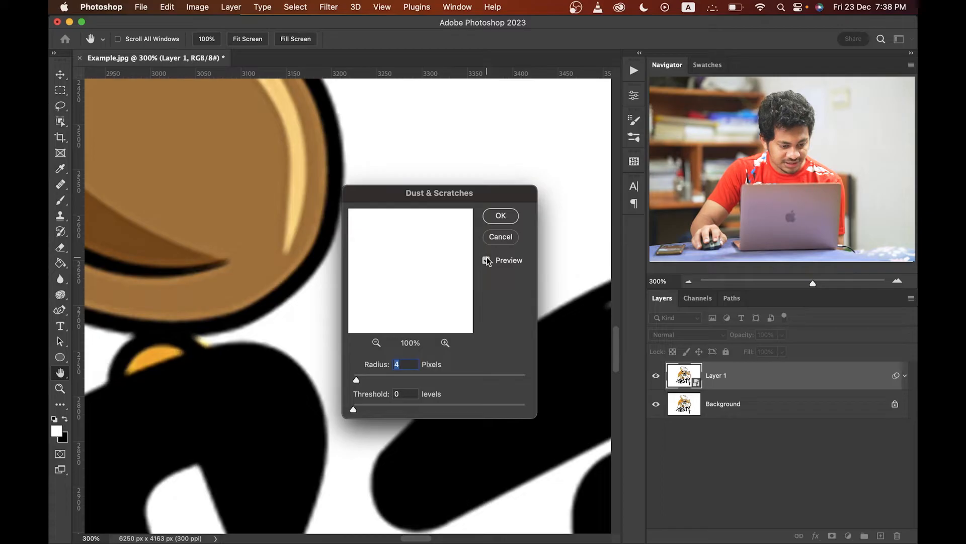
left_click(486, 260)
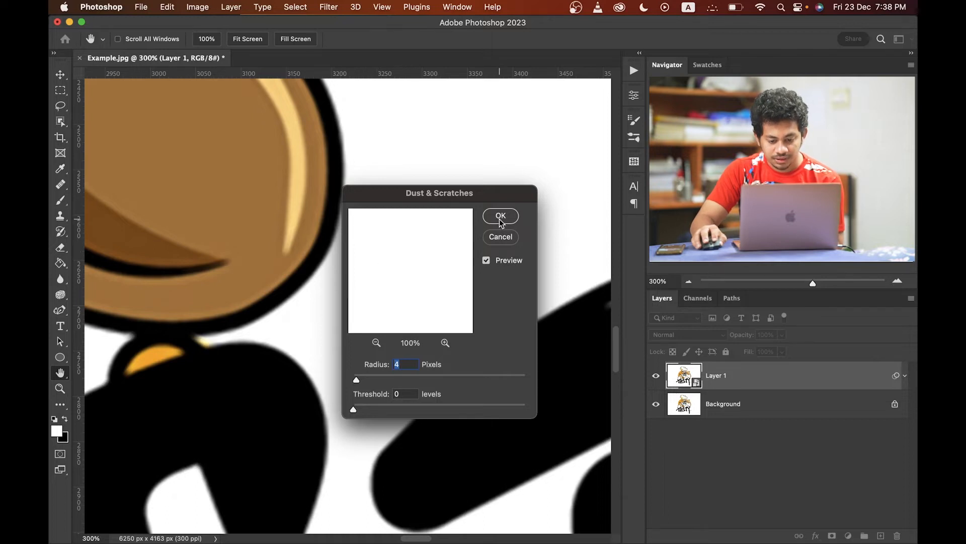
left_click(500, 216)
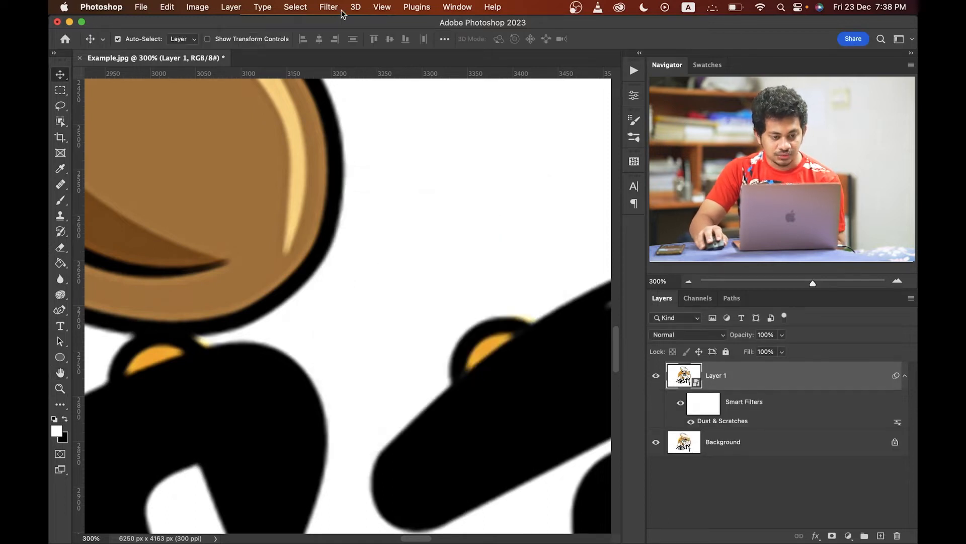
Apply Filter > Sharpen > Sharpen Edges to the Layer 1 smart object.
left_click(329, 7)
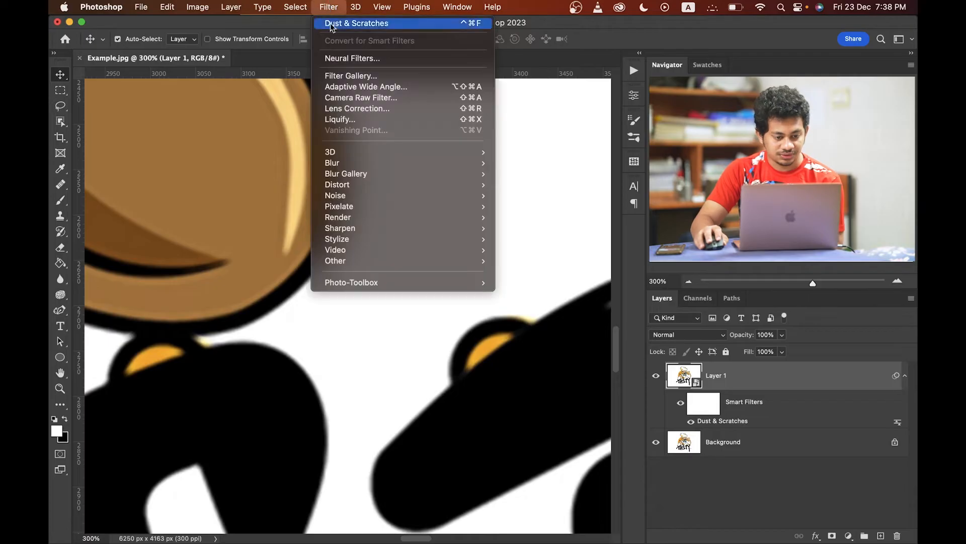
mouse_move(338, 239)
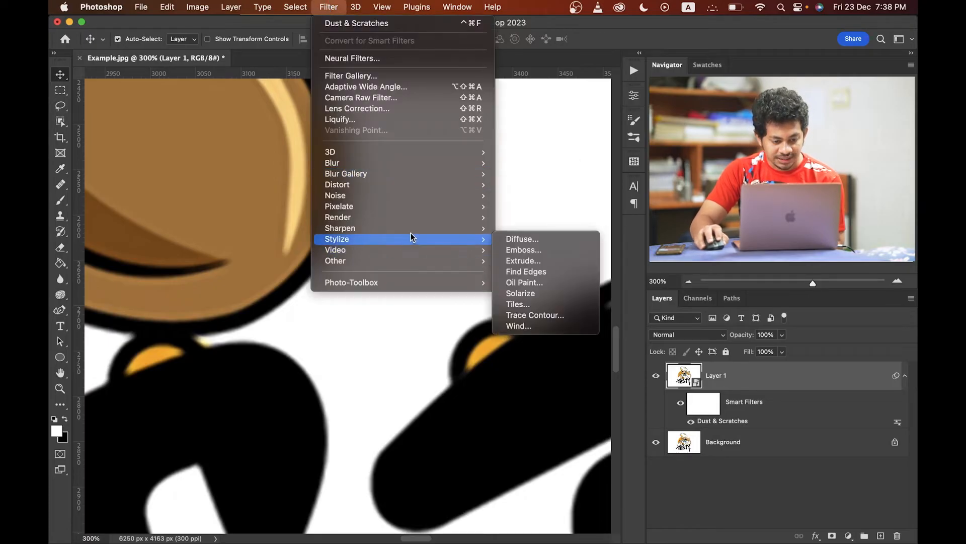
mouse_move(339, 228)
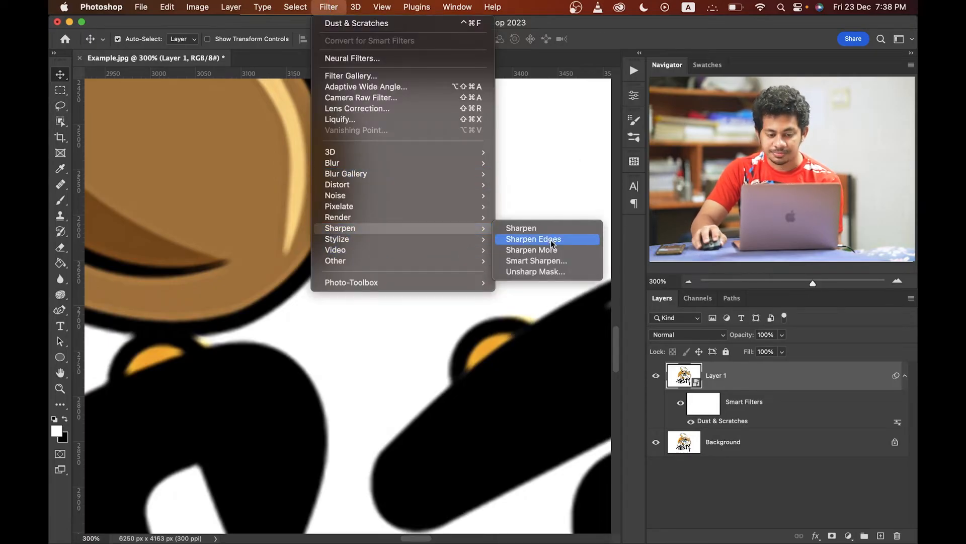
left_click(533, 239)
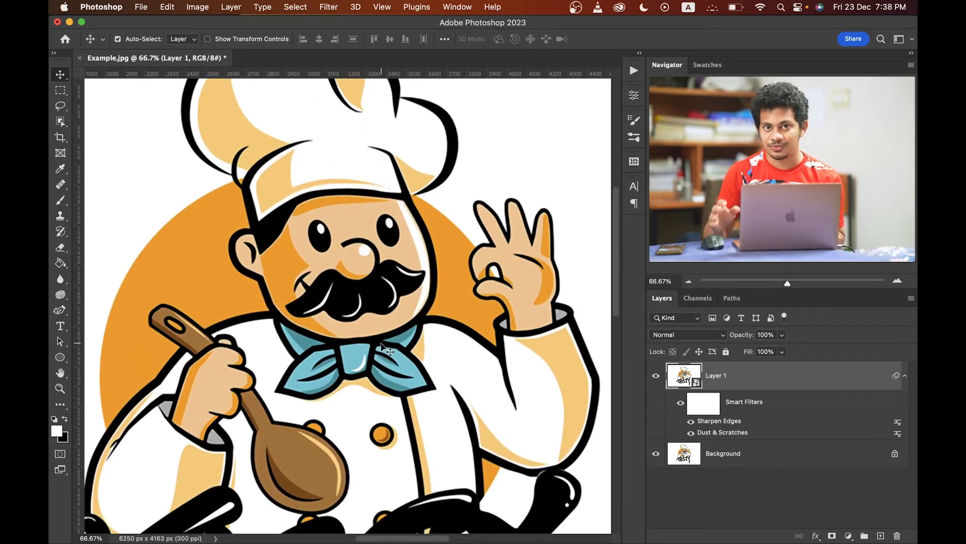
mouse_move(459, 397)
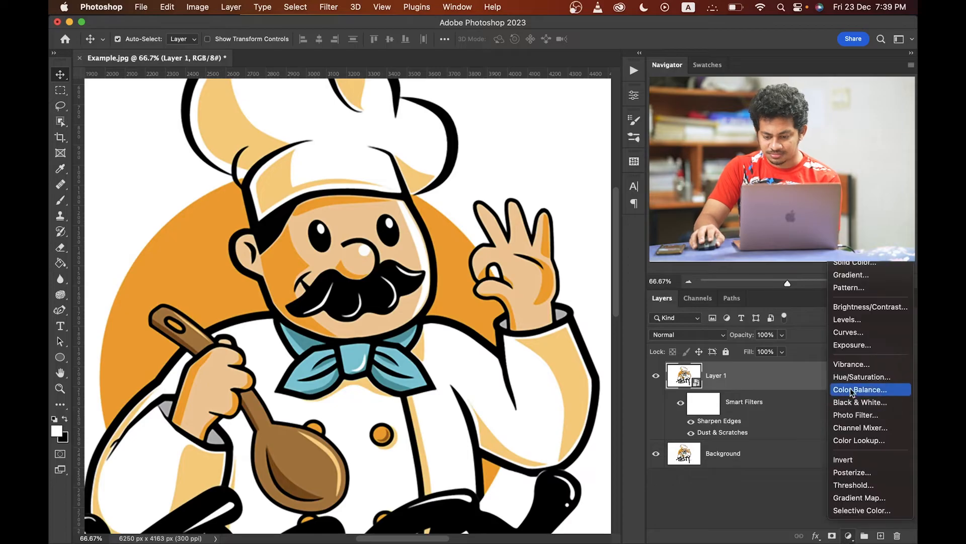
Add a Vibrance +26 adjustment layer, then a Levels layer set to the Red channel.
left_click(851, 364)
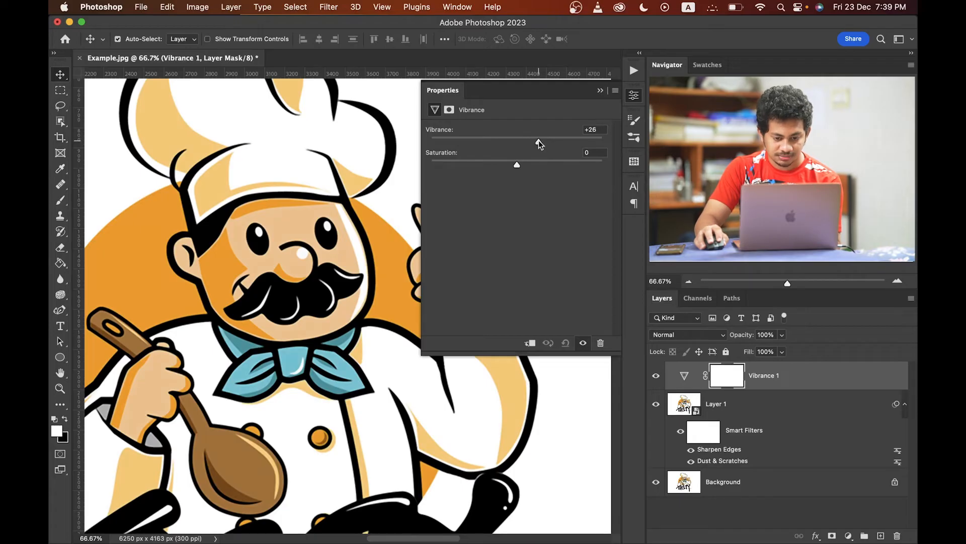
left_click(600, 90)
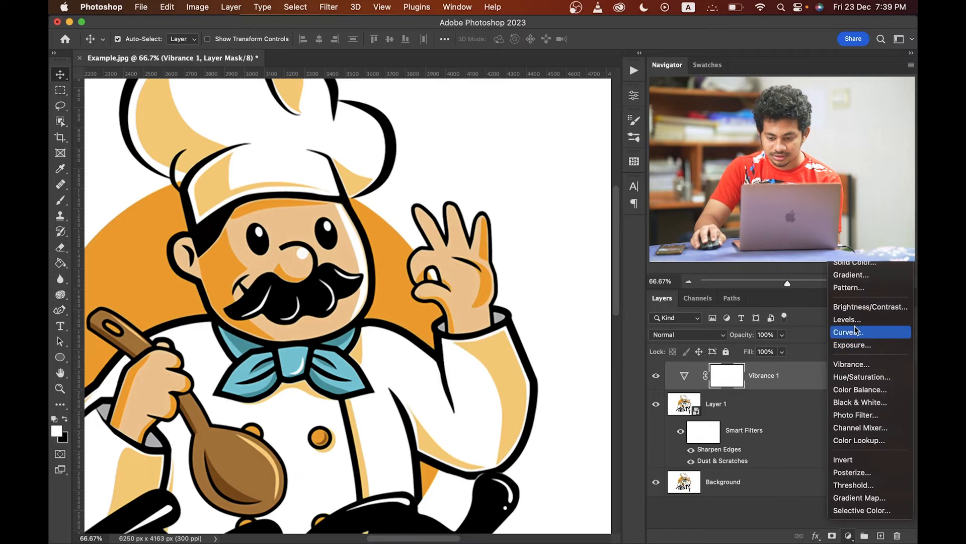
left_click(846, 319)
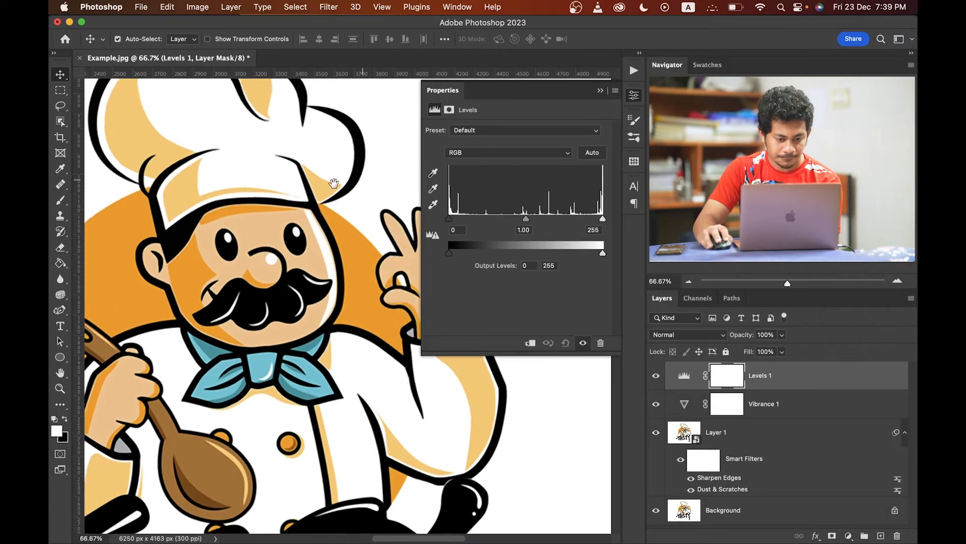
left_click(508, 152)
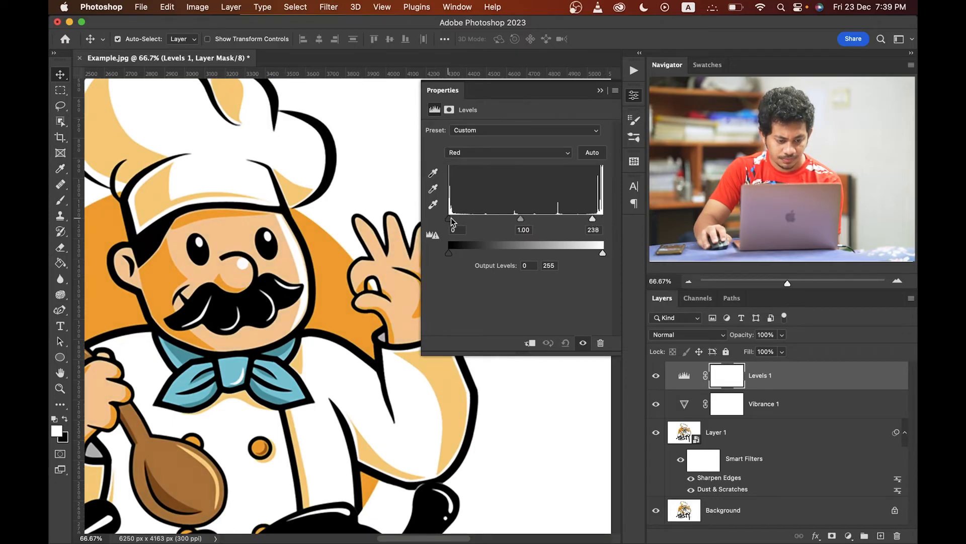
left_click(507, 152)
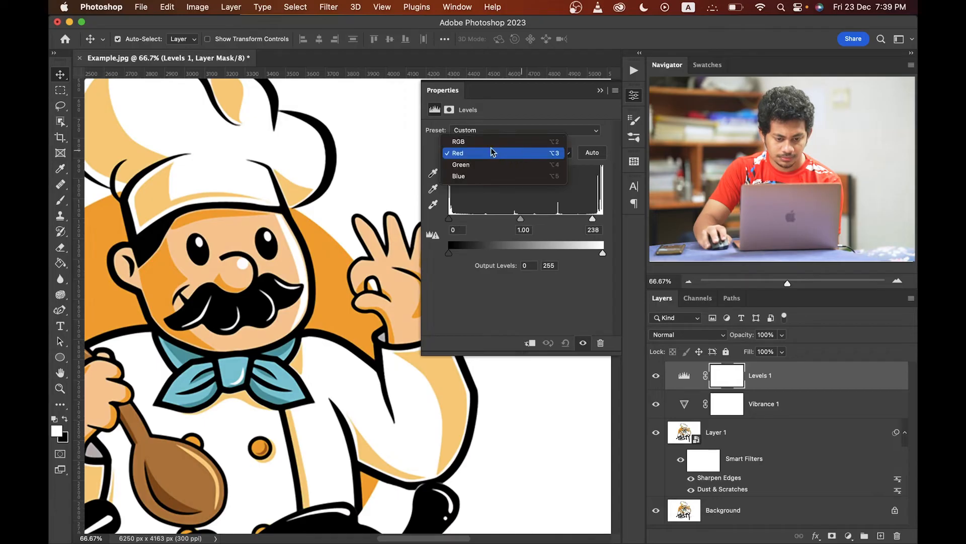
left_click(459, 140)
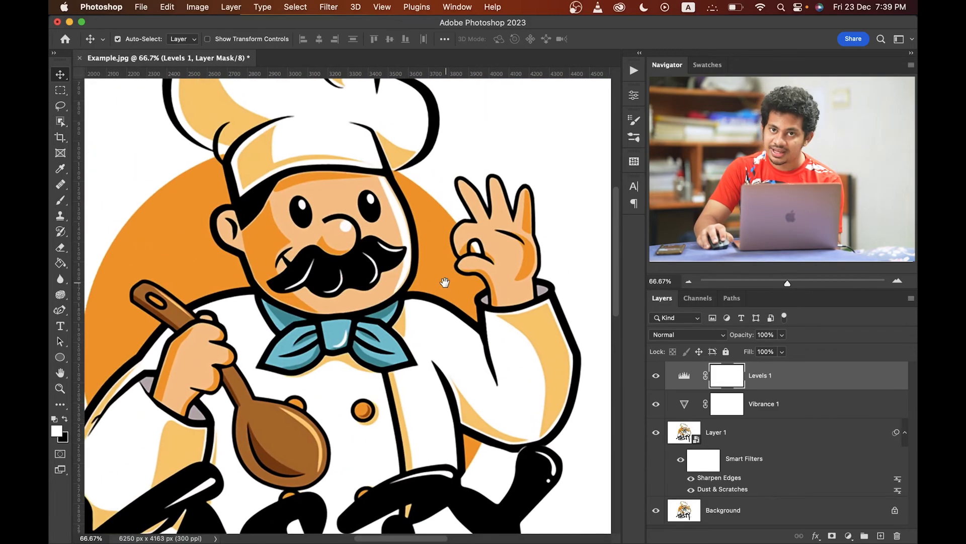
left_click(197, 7)
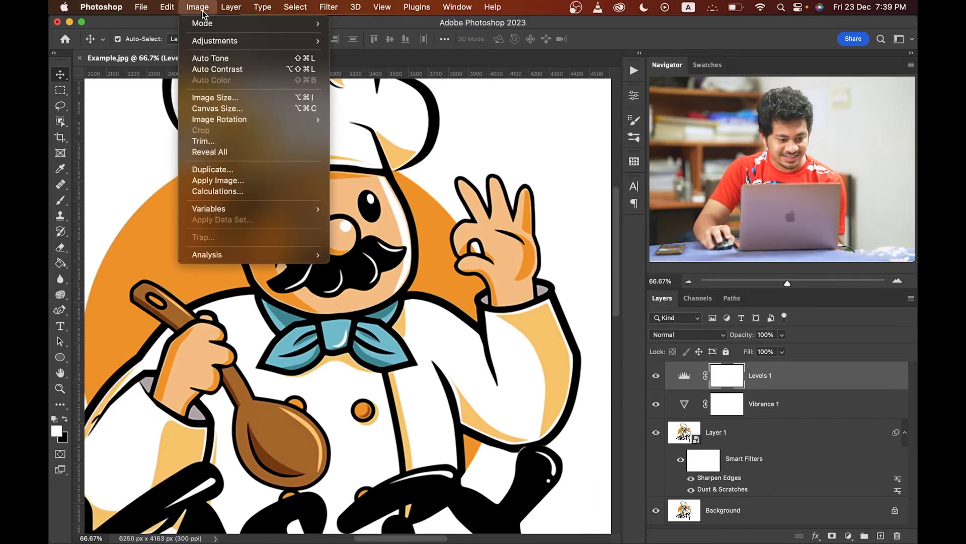
left_click(214, 97)
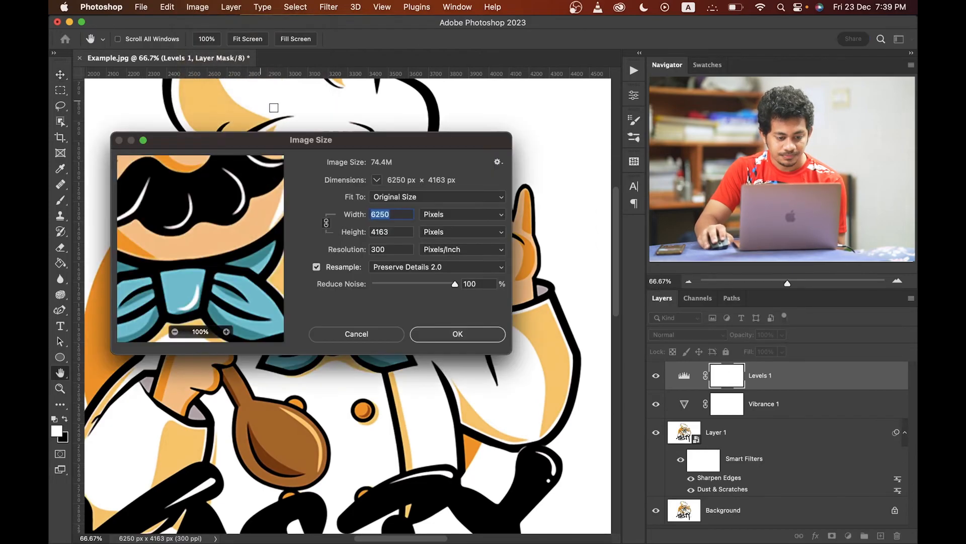
triple_click(390, 249)
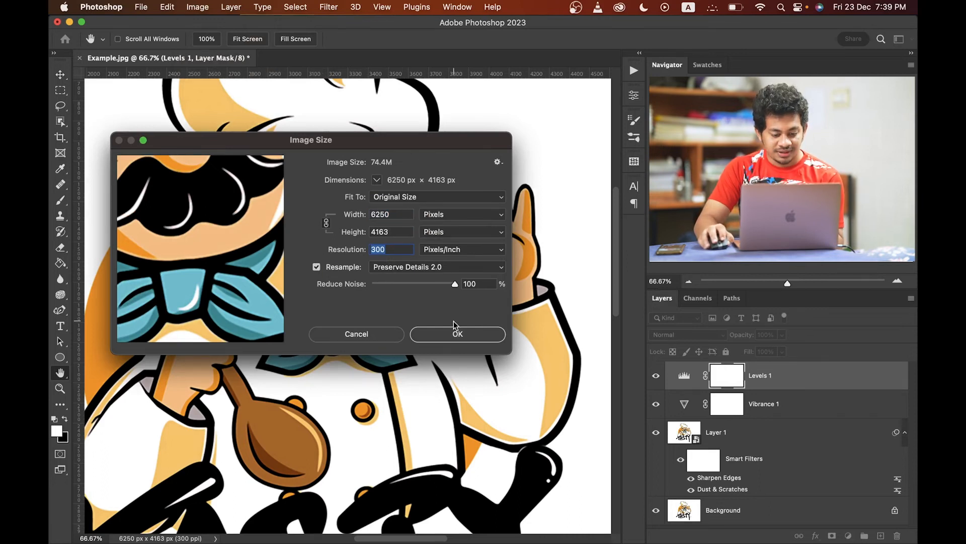
left_click(456, 333)
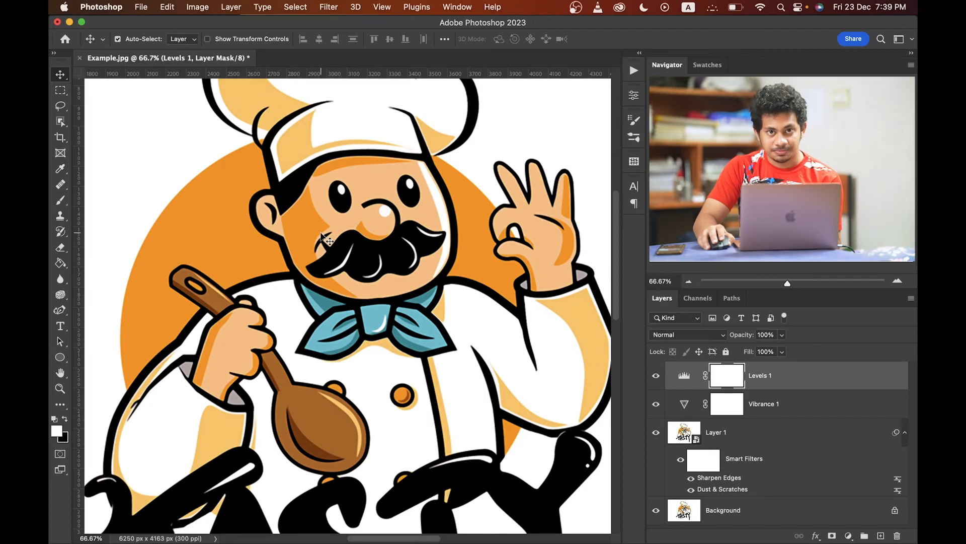
left_click(101, 7)
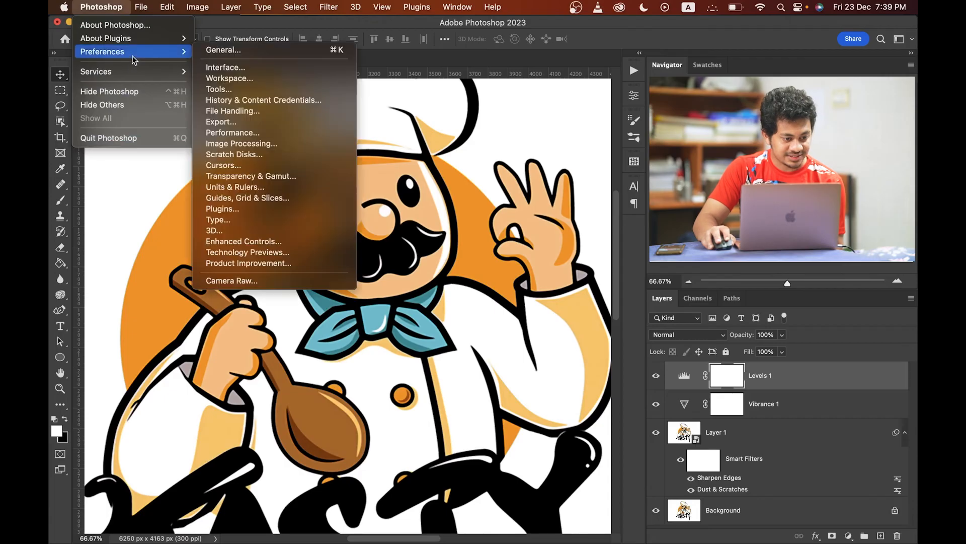
mouse_move(269, 252)
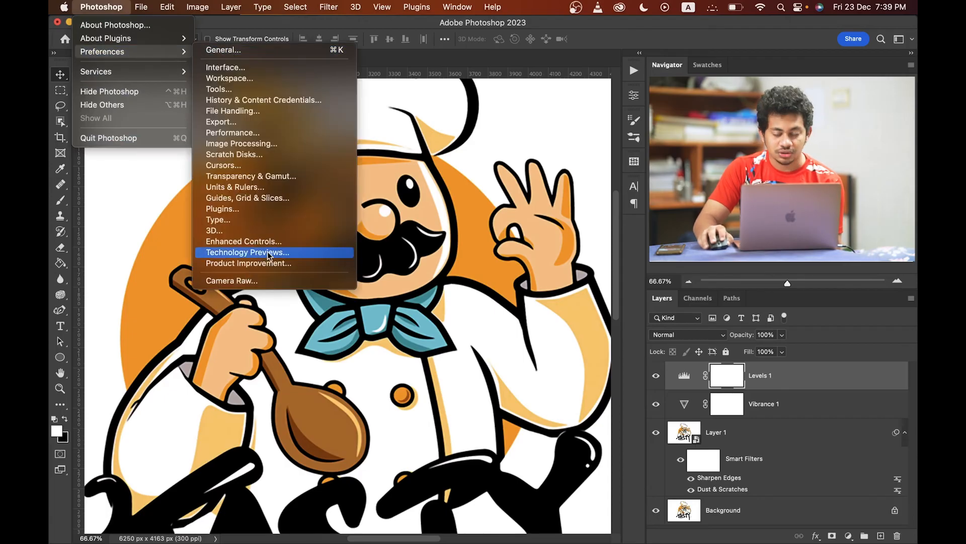
left_click(247, 252)
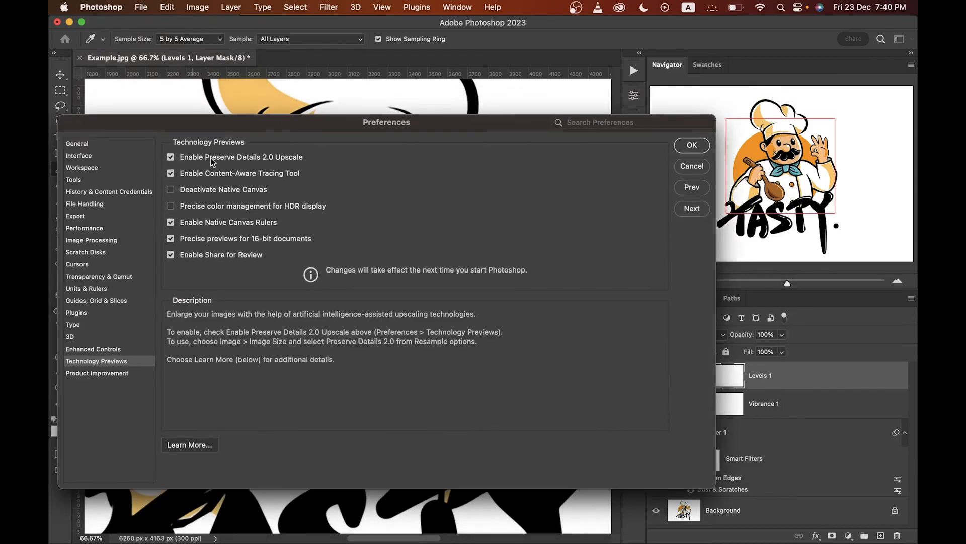
left_click(171, 156)
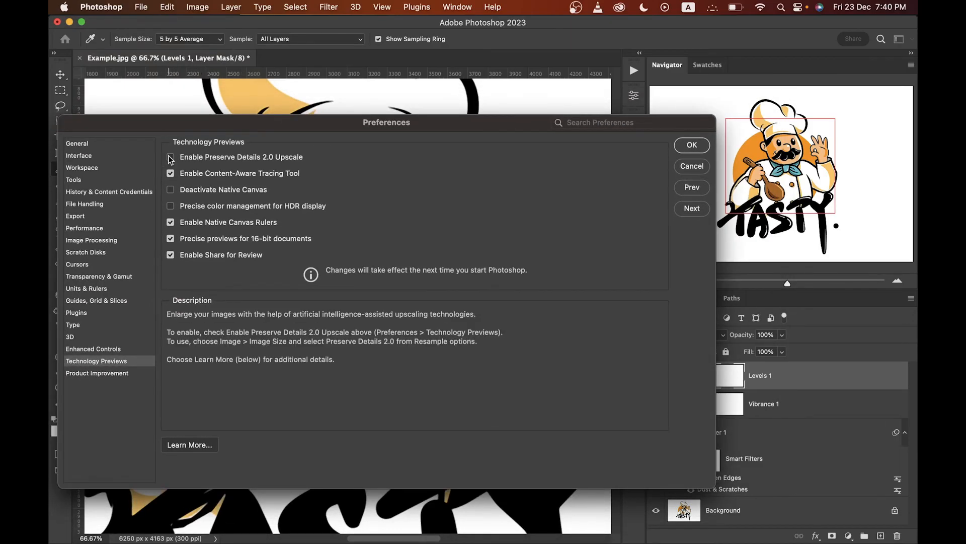
left_click(170, 156)
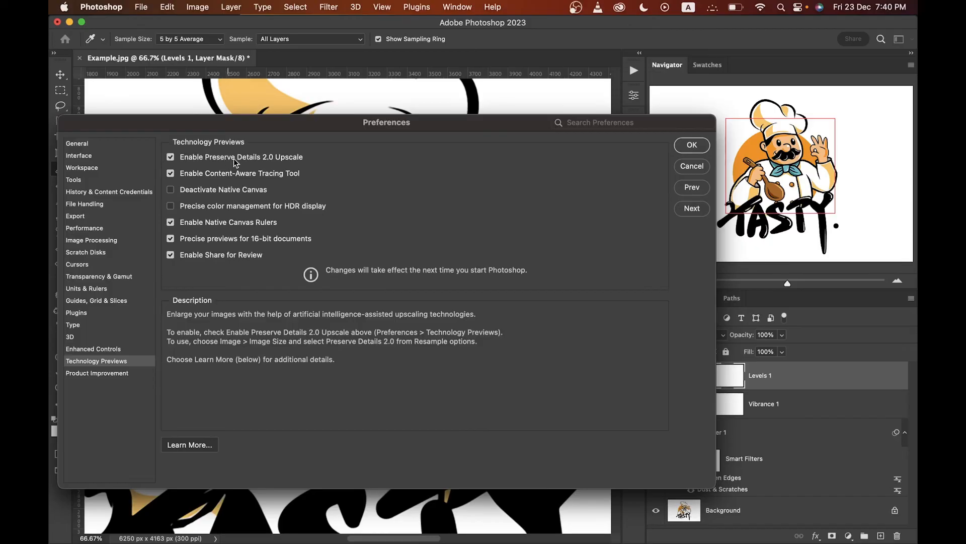
mouse_move(276, 165)
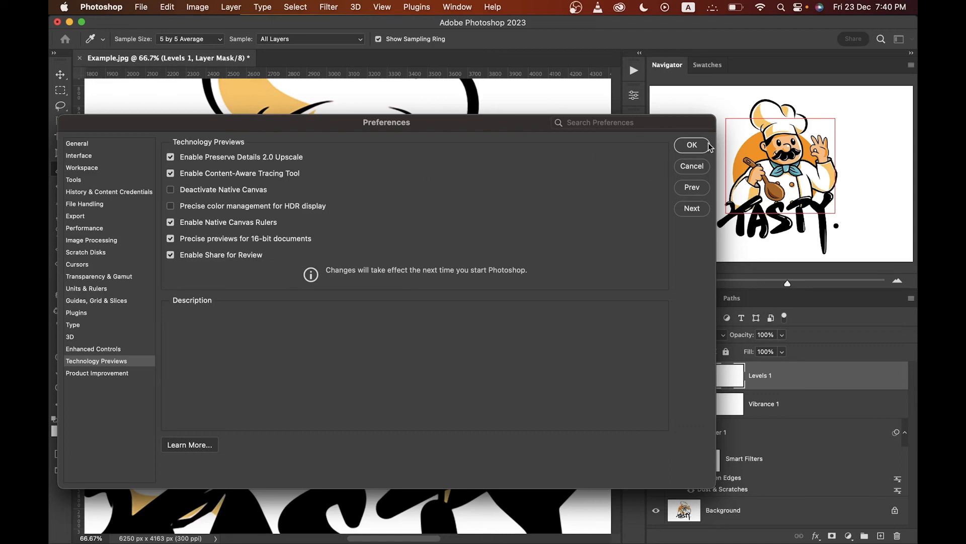
left_click(692, 145)
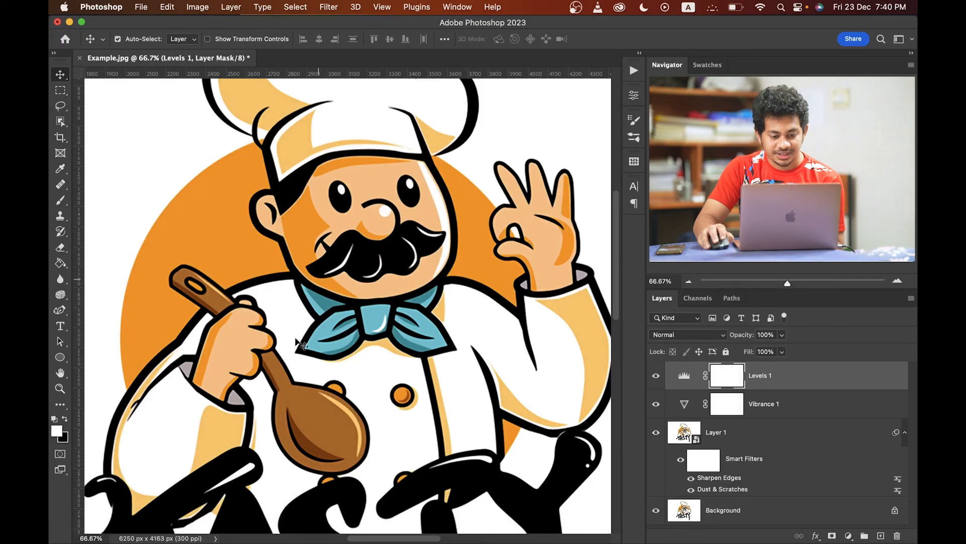